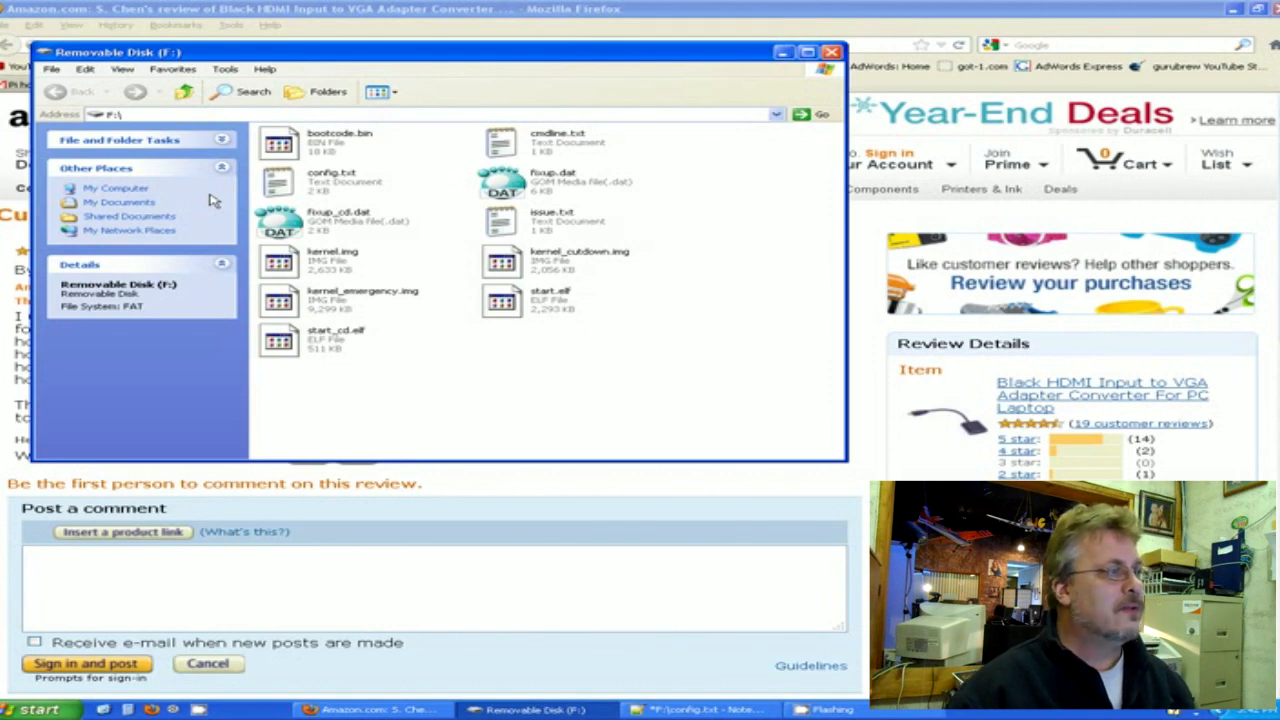
mouse_move(247, 218)
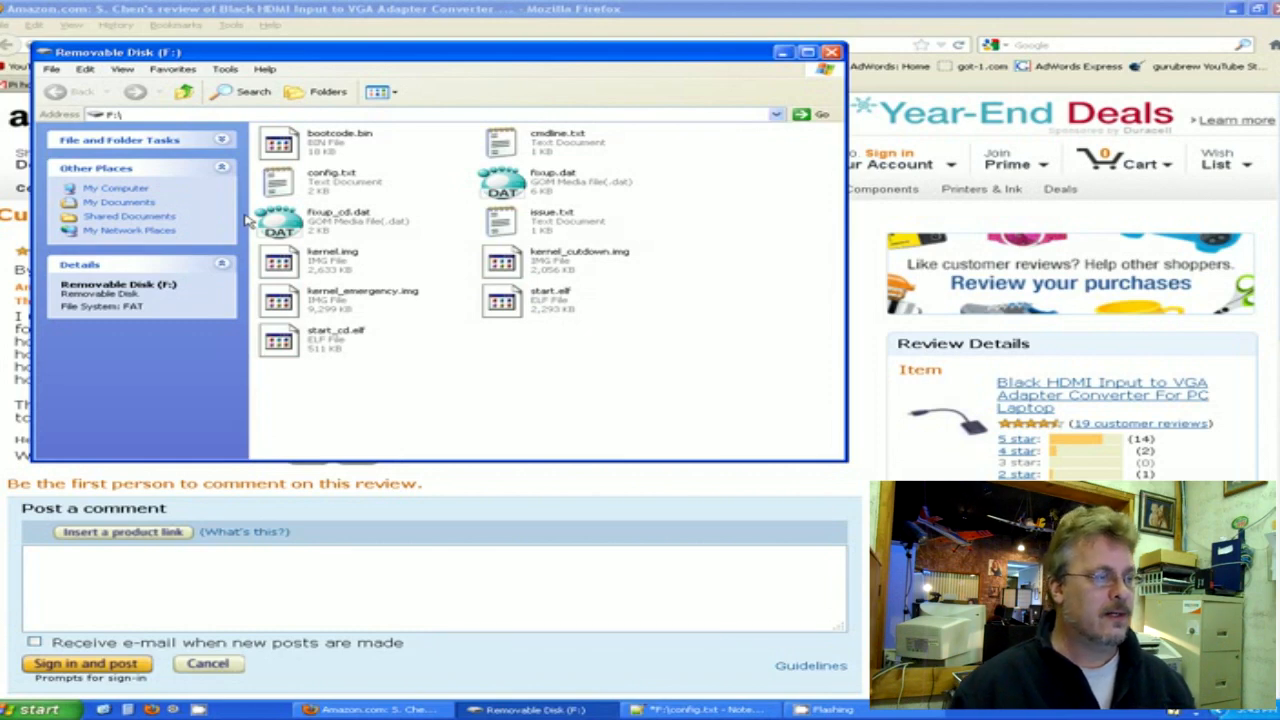
mouse_move(670, 123)
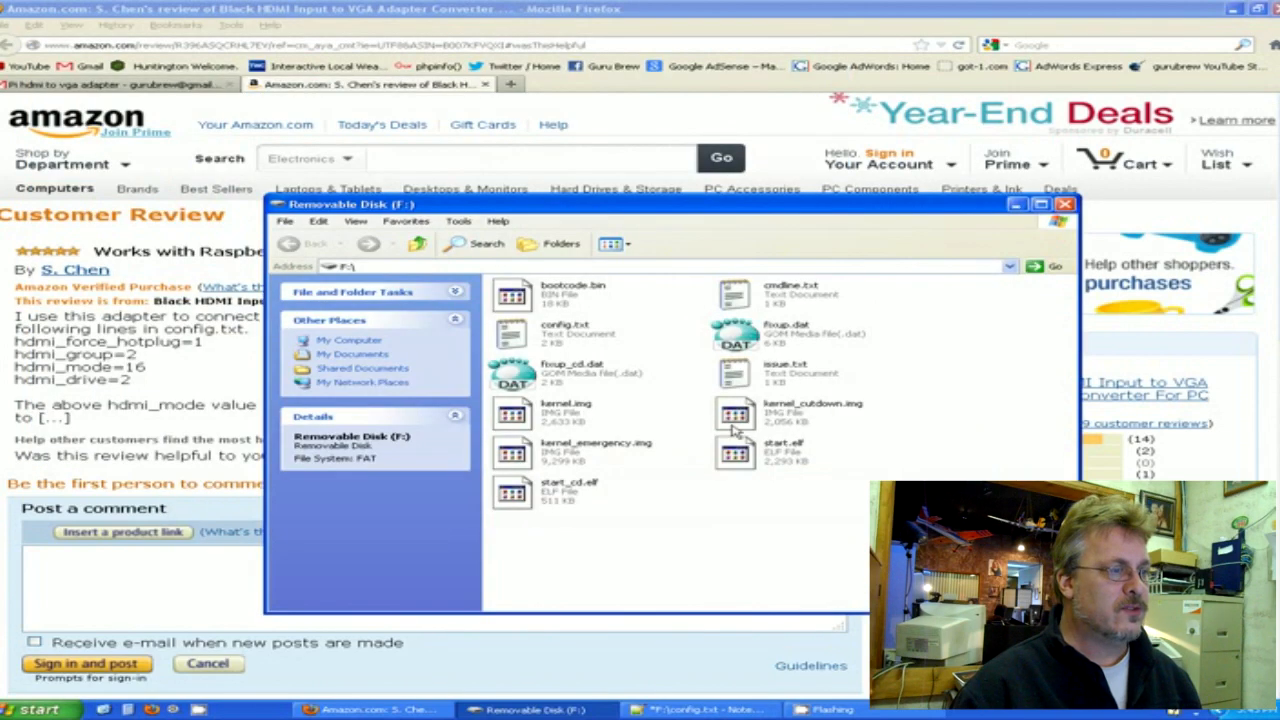
mouse_move(565, 330)
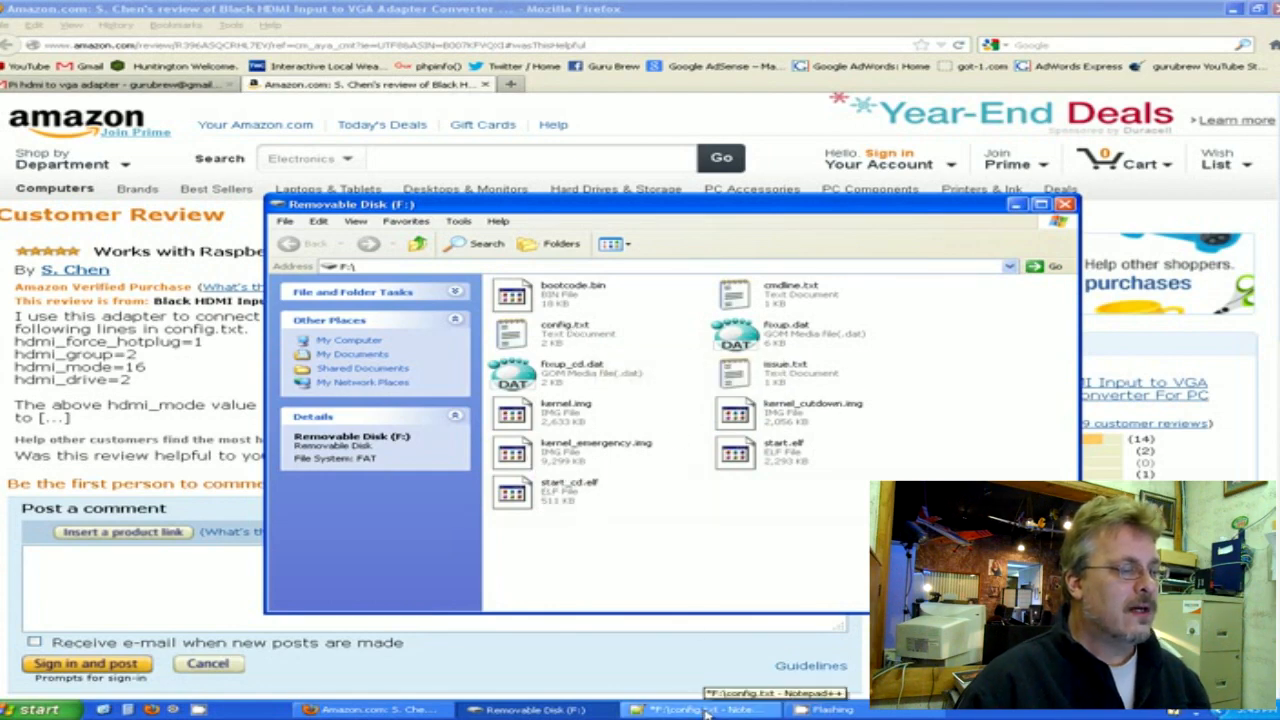
Bring the open F:\config.txt in Notepad++ to the front.
left_click(685, 708)
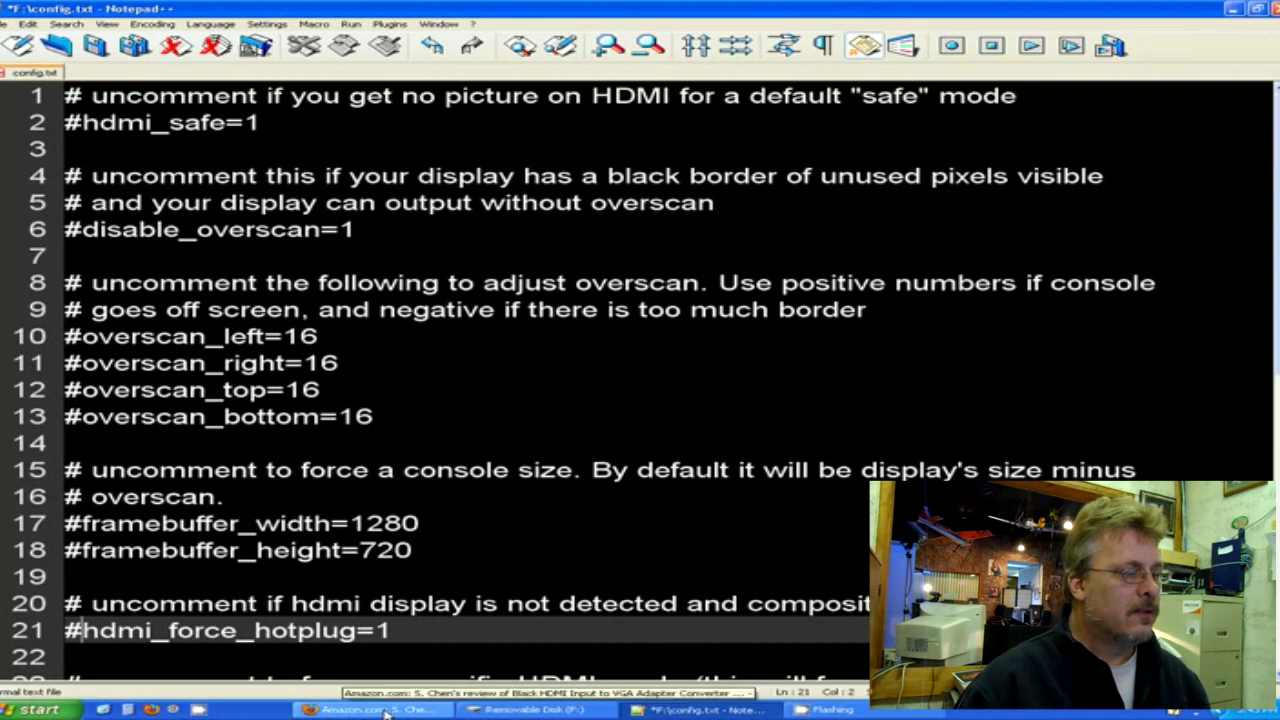
Show the Amazon review in Firefox listing the recommended HDMI values.
left_click(375, 708)
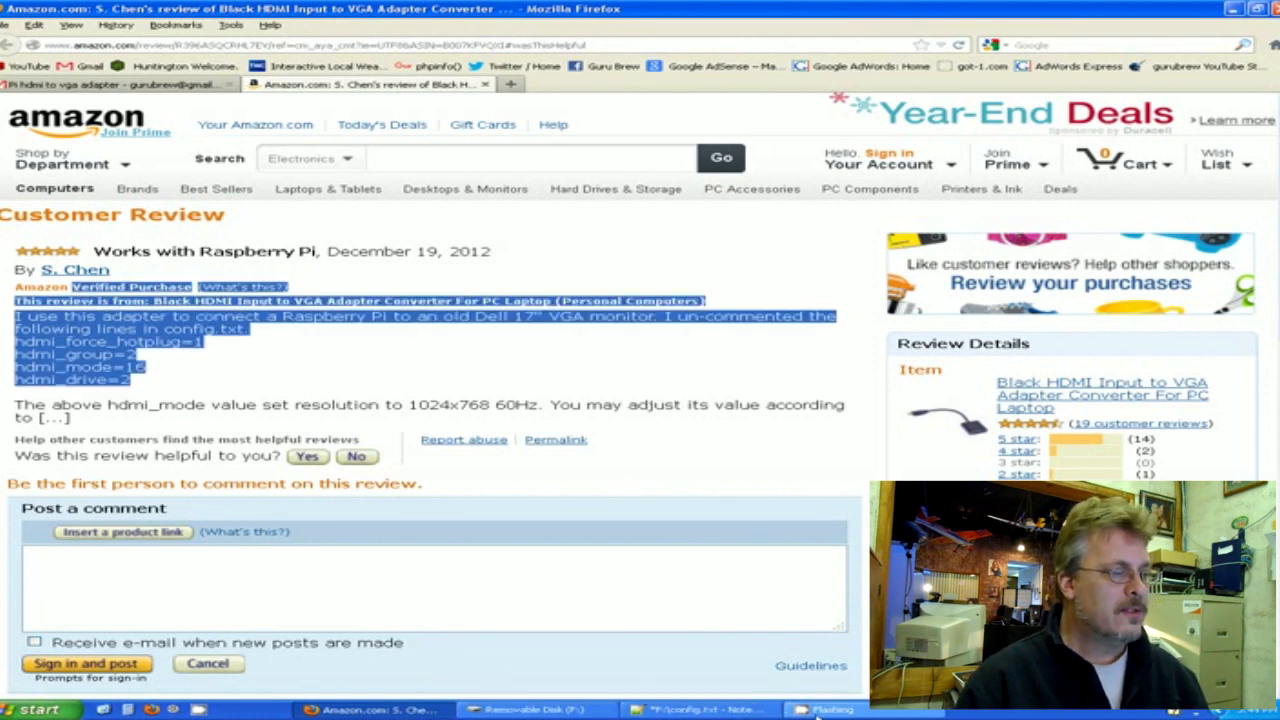
Return to config.txt and scroll down to the hdmi_force_hotplug=1 line.
left_click(685, 706)
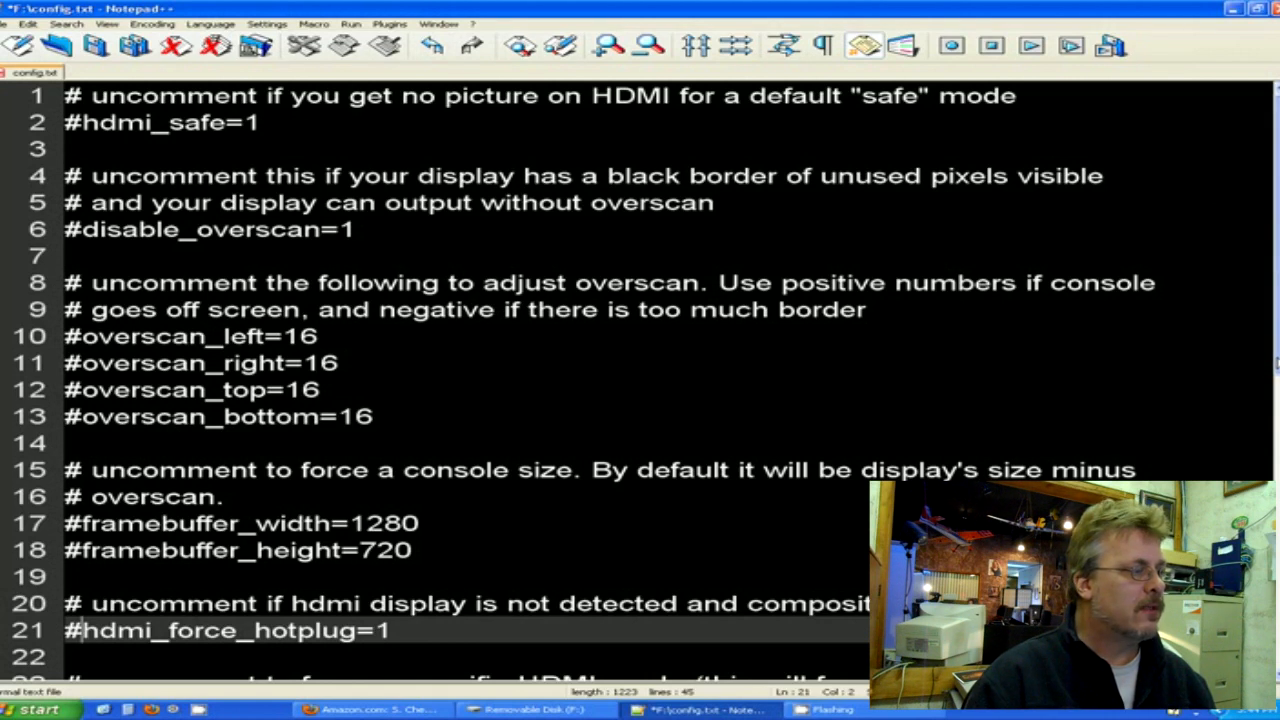
scroll("down", 3)
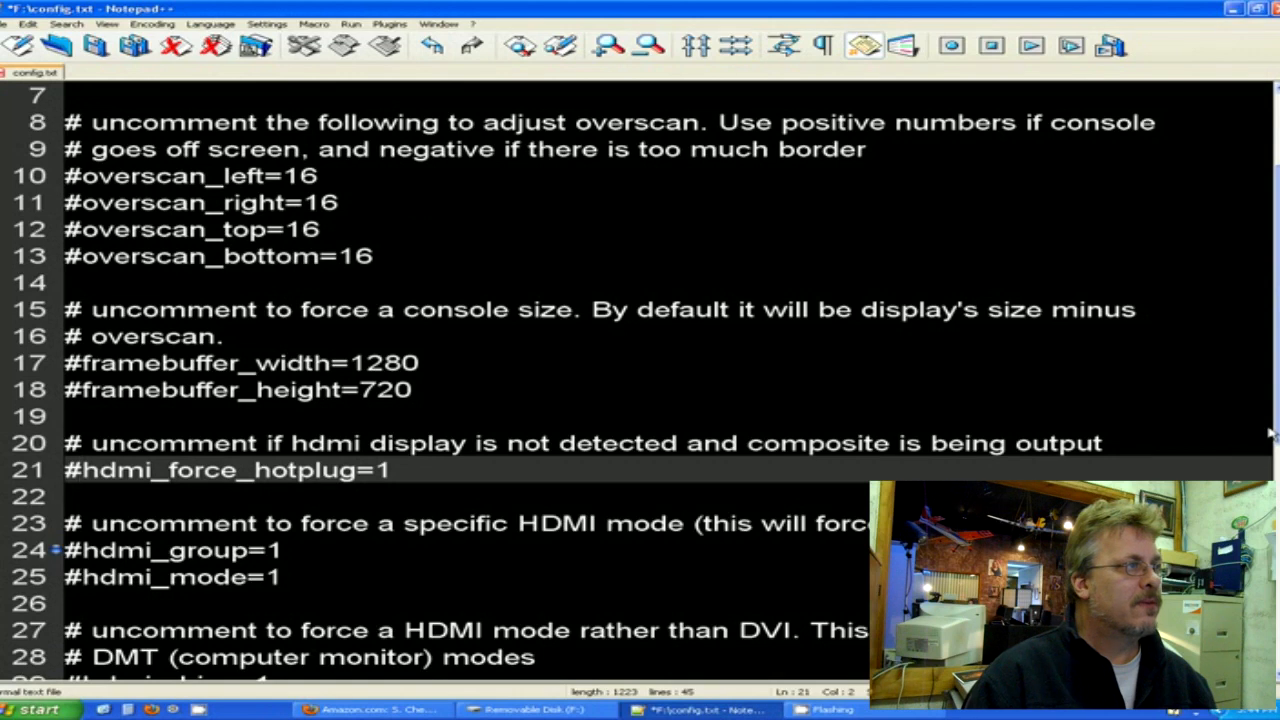
scroll("down", 3)
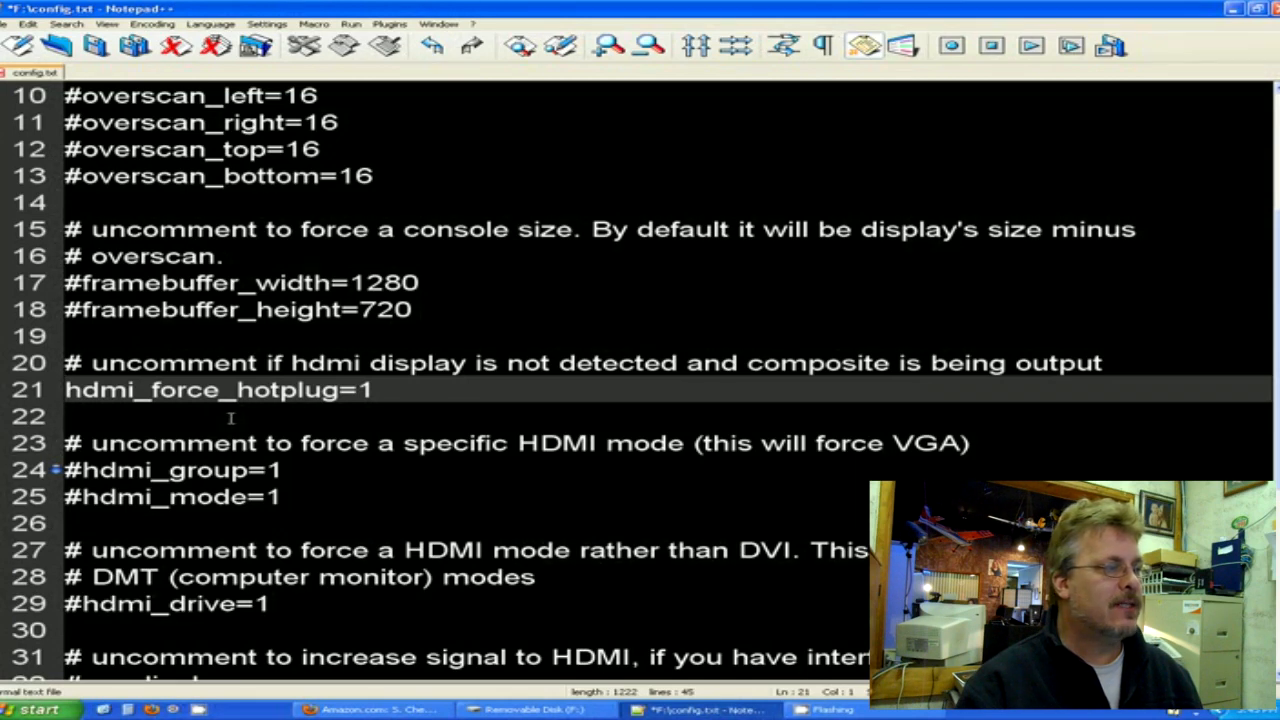
Set hdmi_group to 2 and hdmi_mode to 16, then scroll toward hdmi_drive.
scroll("down", 3)
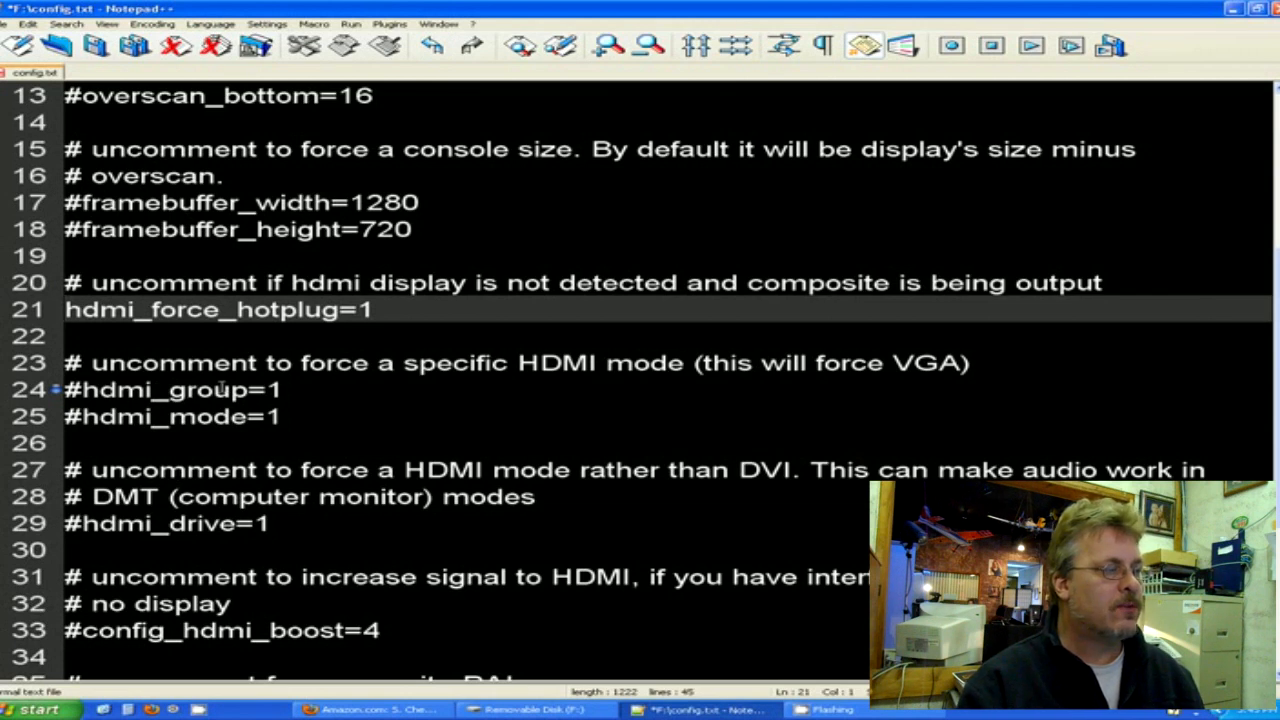
left_click(200, 389)
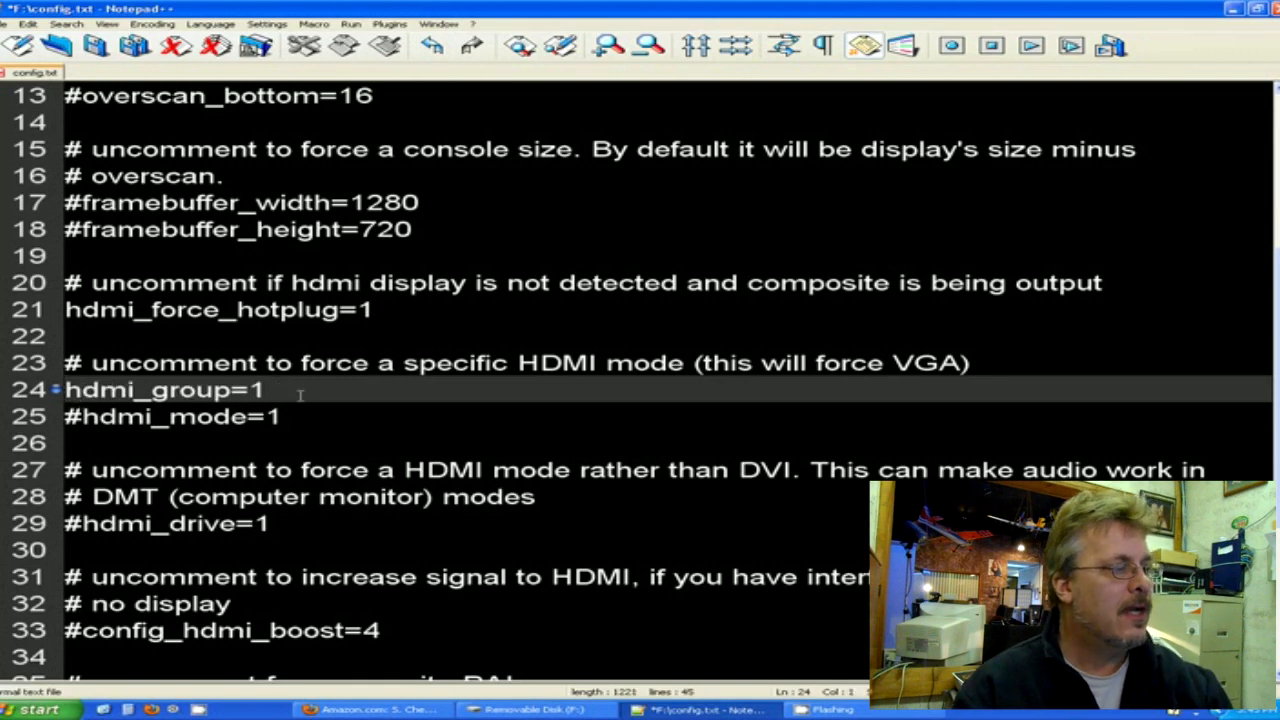
key("Backspace")
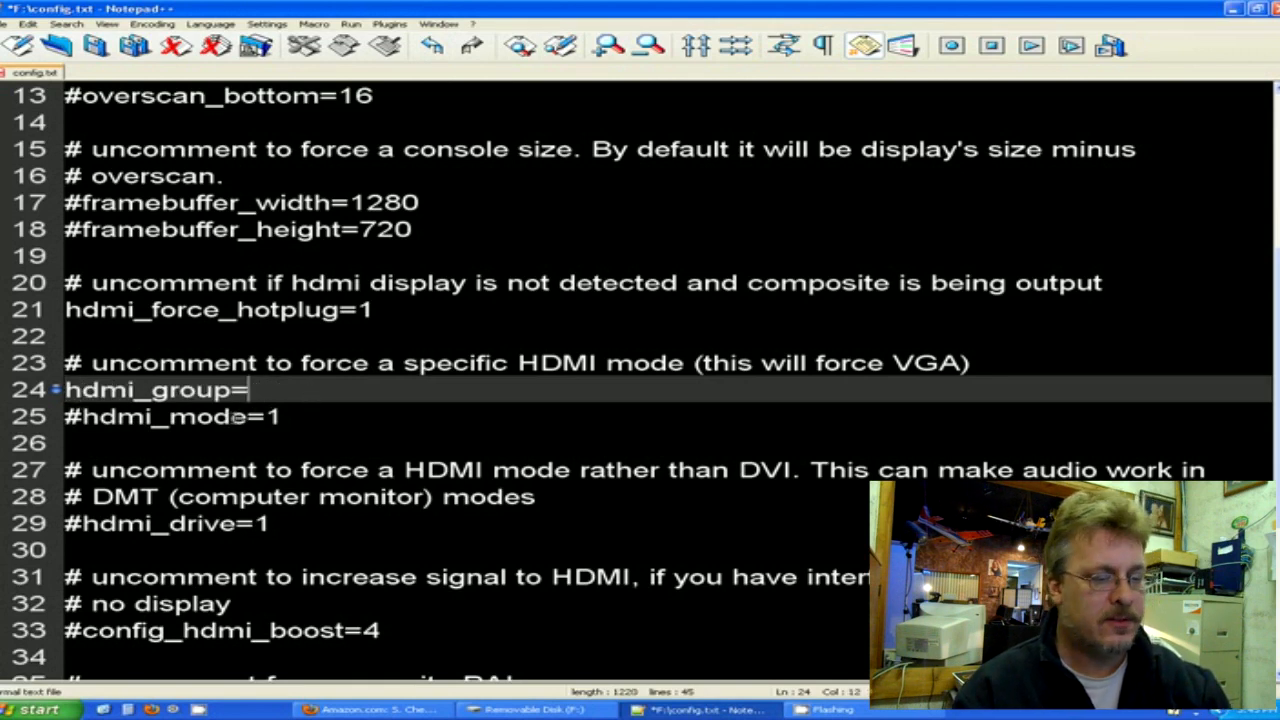
type("2")
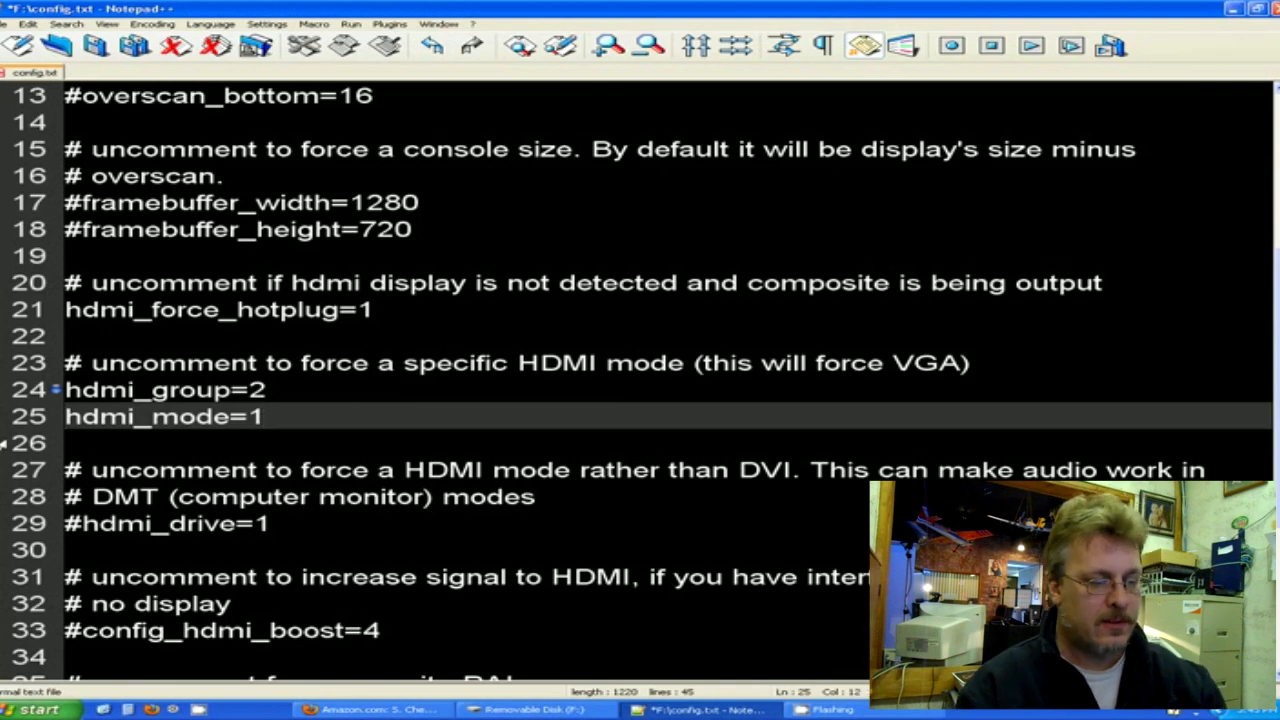
type("6")
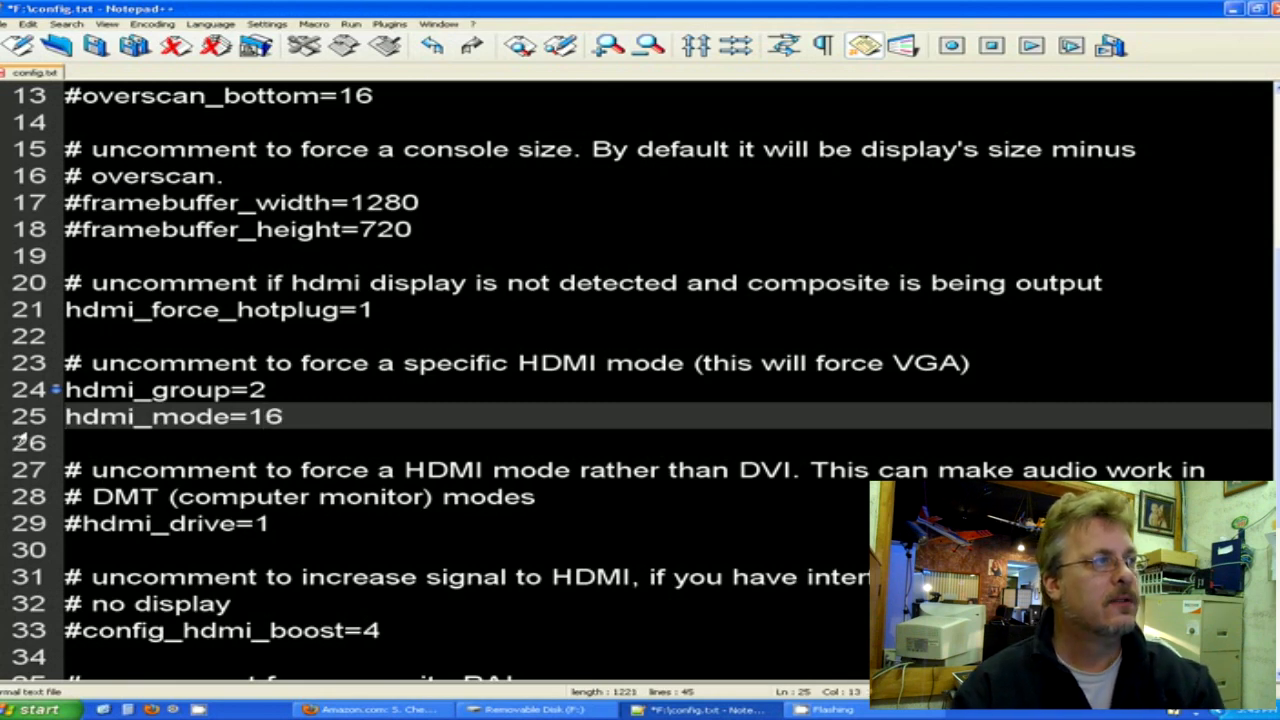
scroll("down", 3)
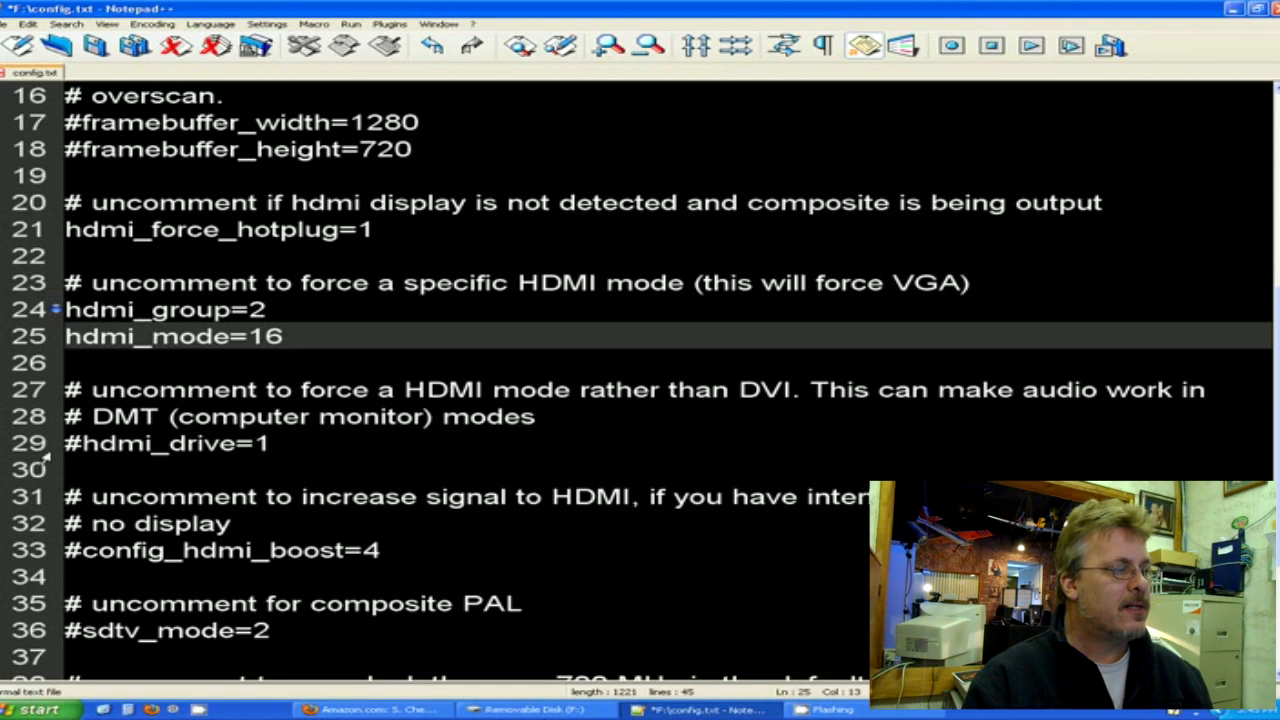
mouse_move(185, 478)
type("2")
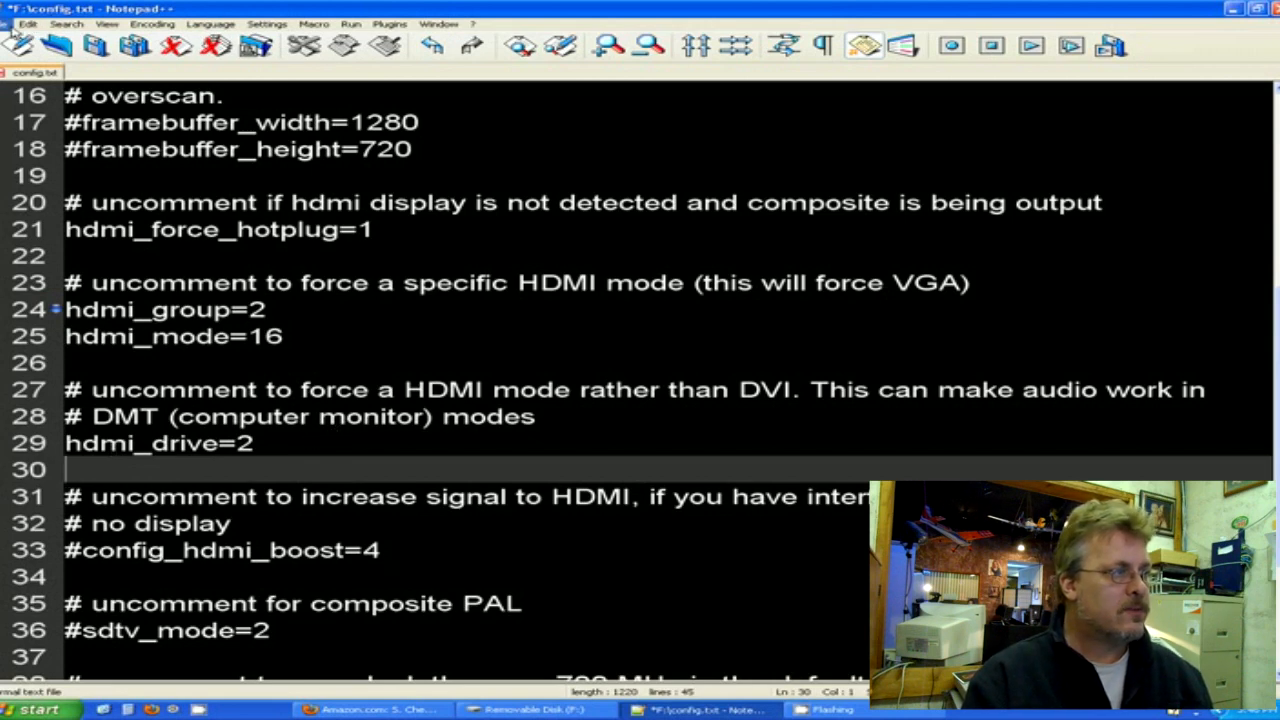
Save config.txt and go back to the Amazon review in Firefox.
left_click(17, 24)
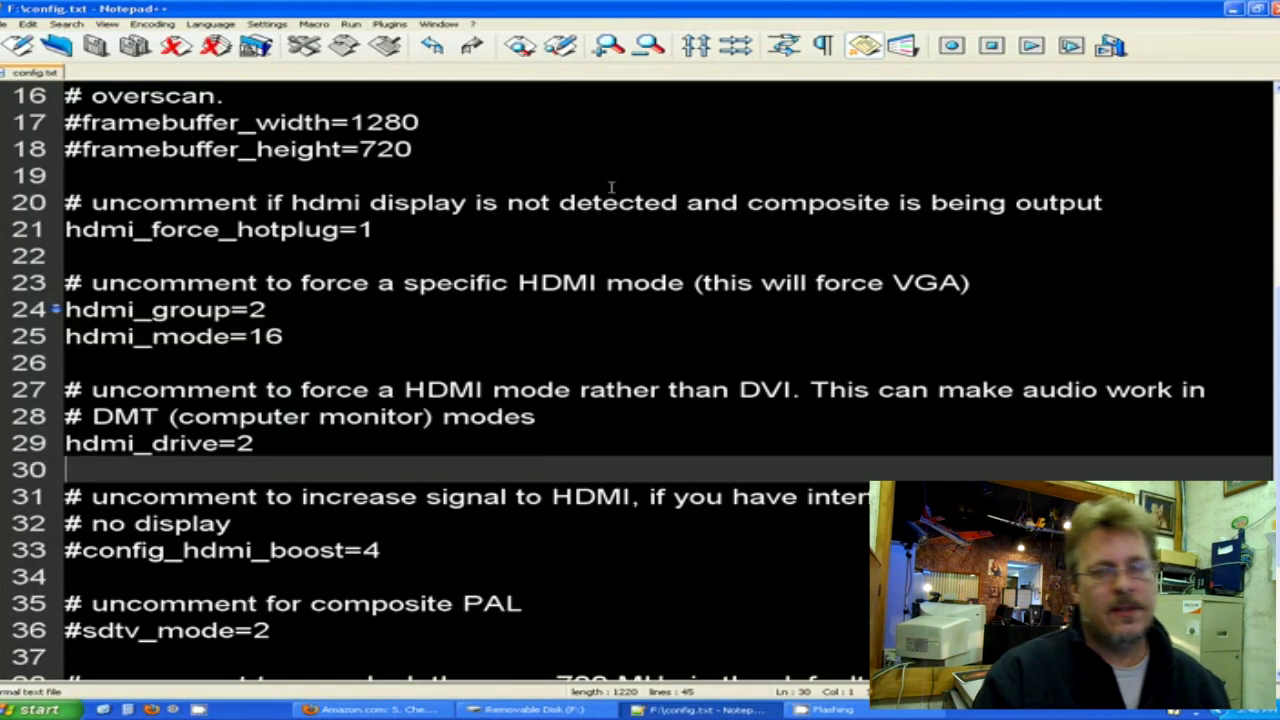
mouse_move(547, 222)
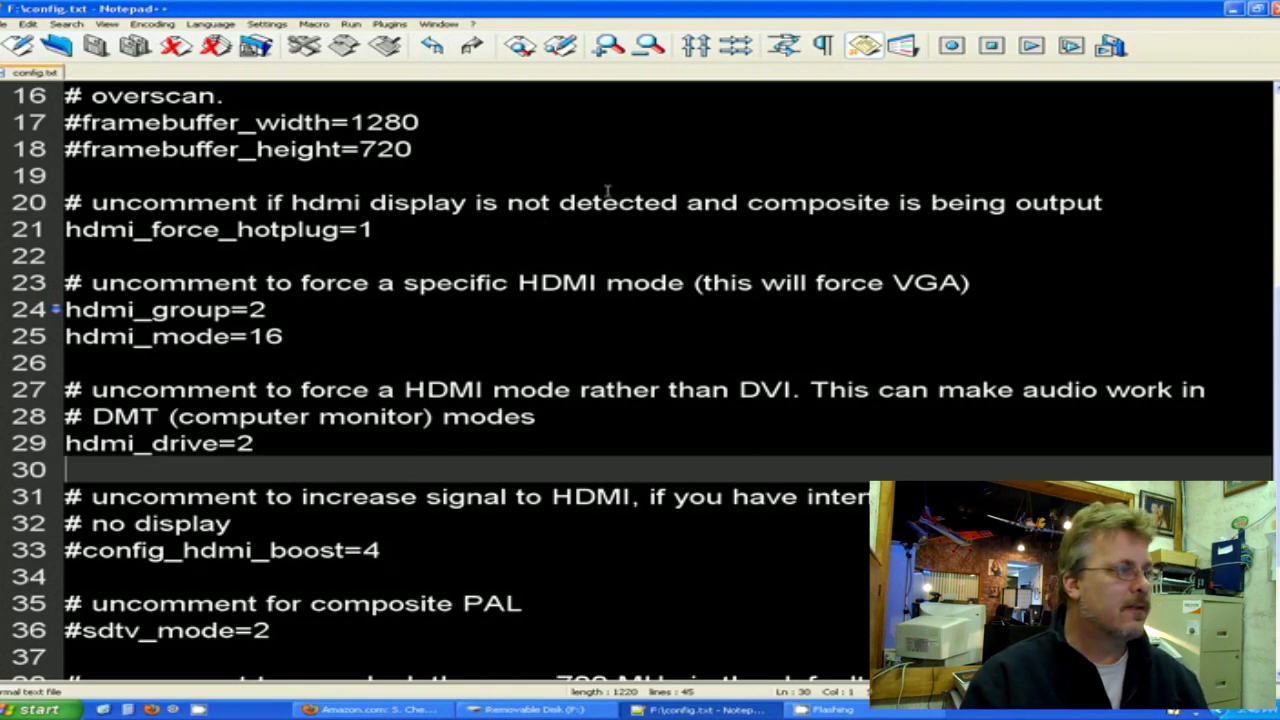
left_click(360, 709)
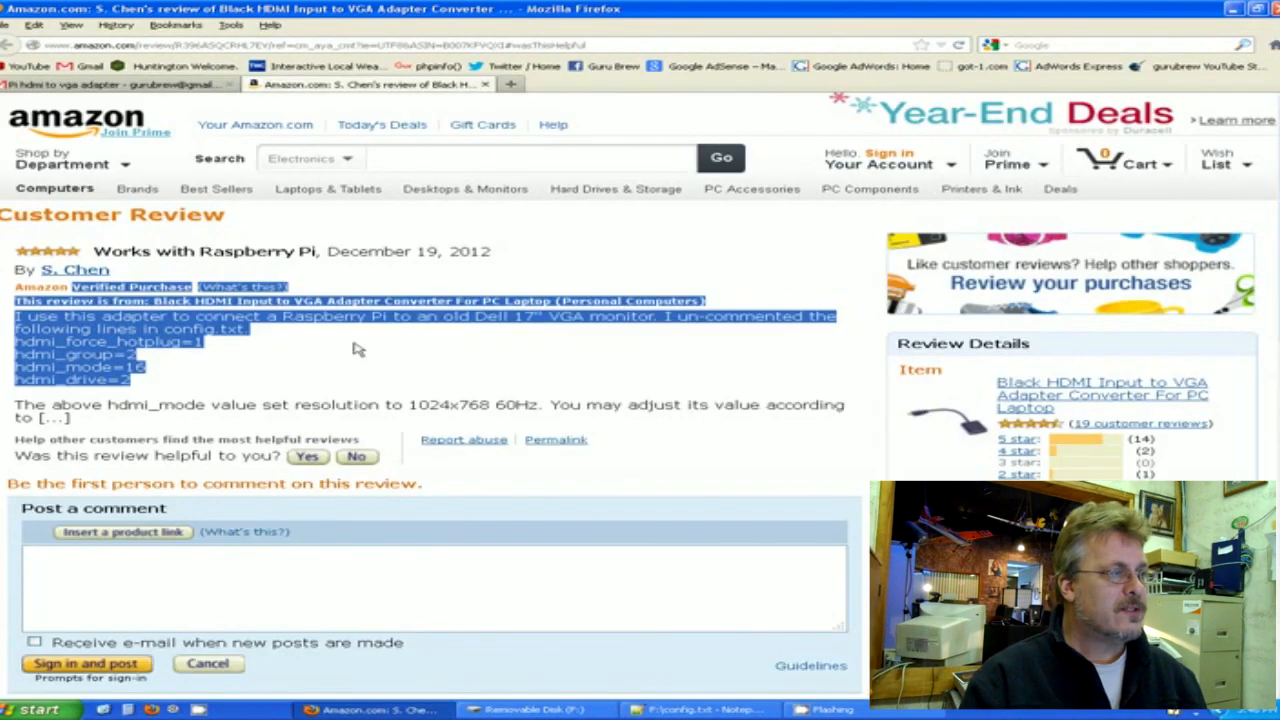
mouse_move(373, 422)
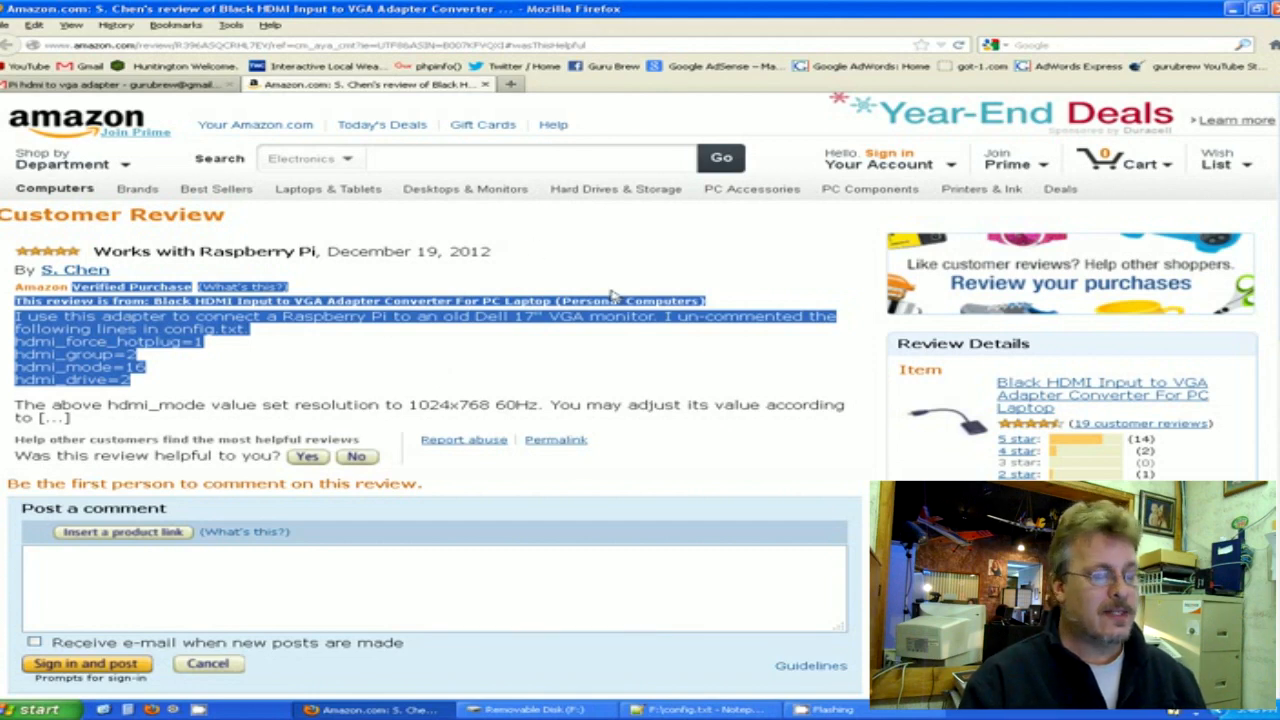
mouse_move(265, 418)
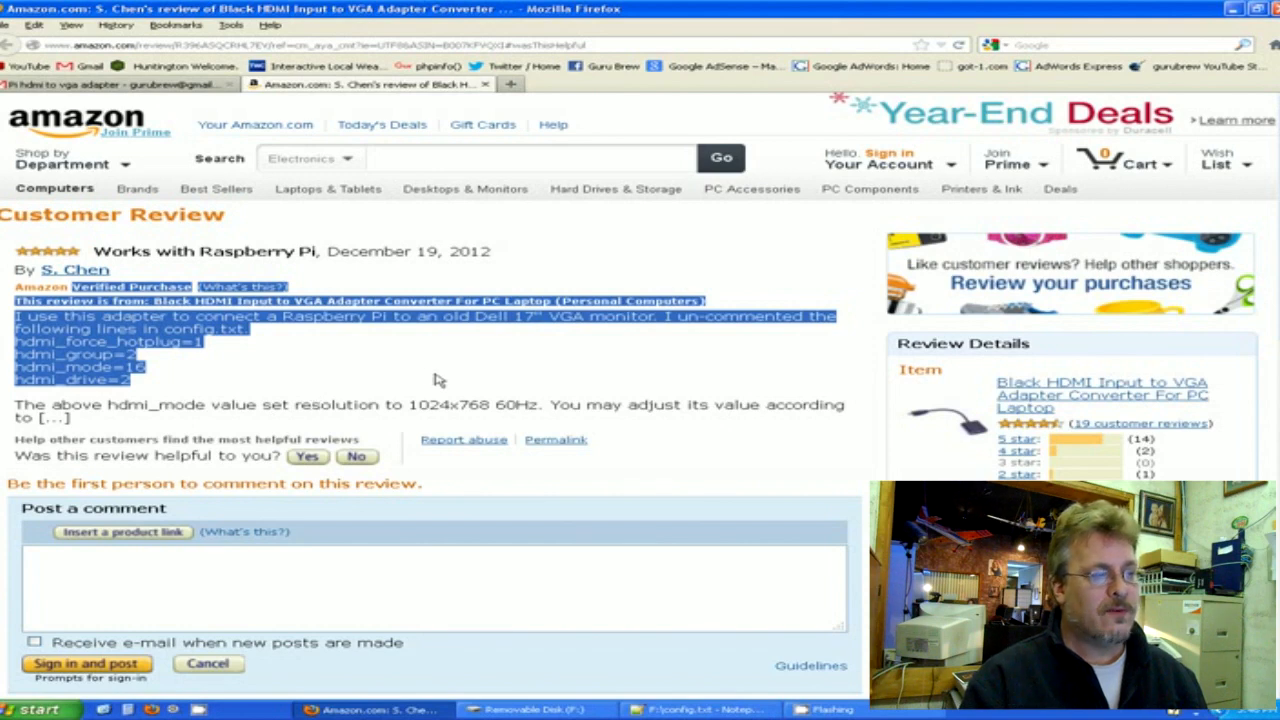
mouse_move(479, 373)
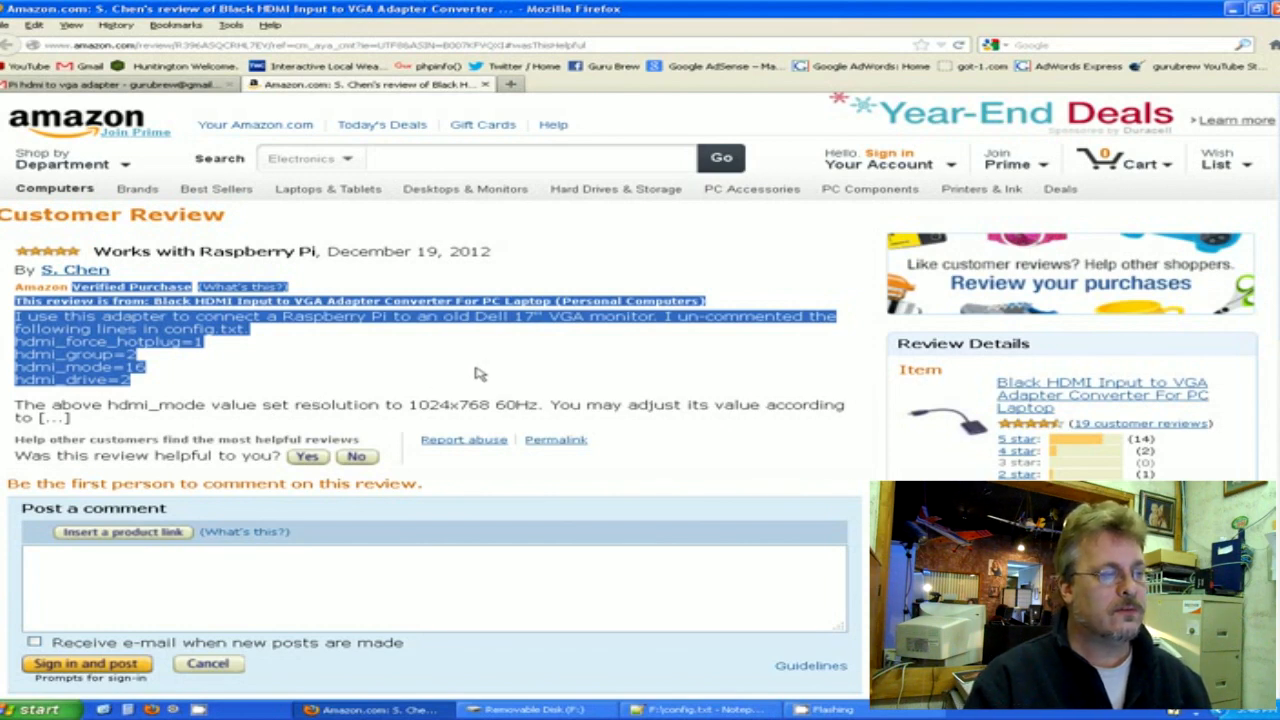
mouse_move(475, 358)
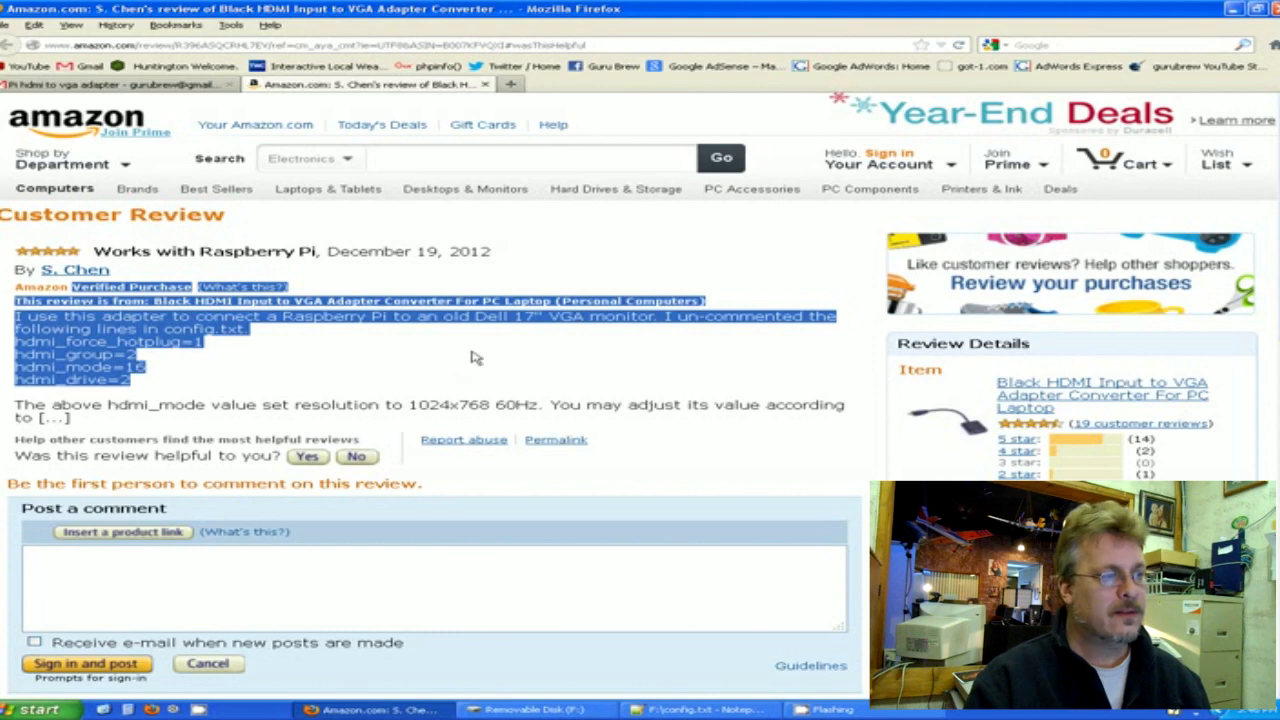
mouse_move(464, 366)
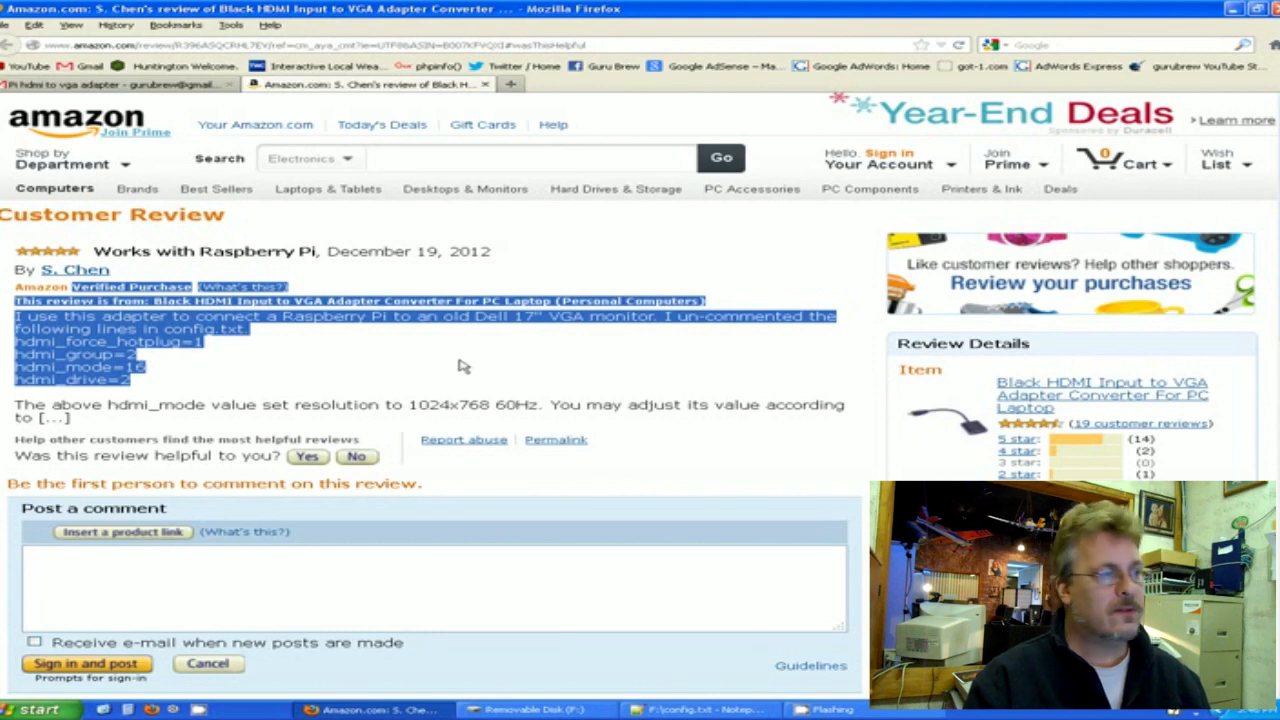
mouse_move(420, 389)
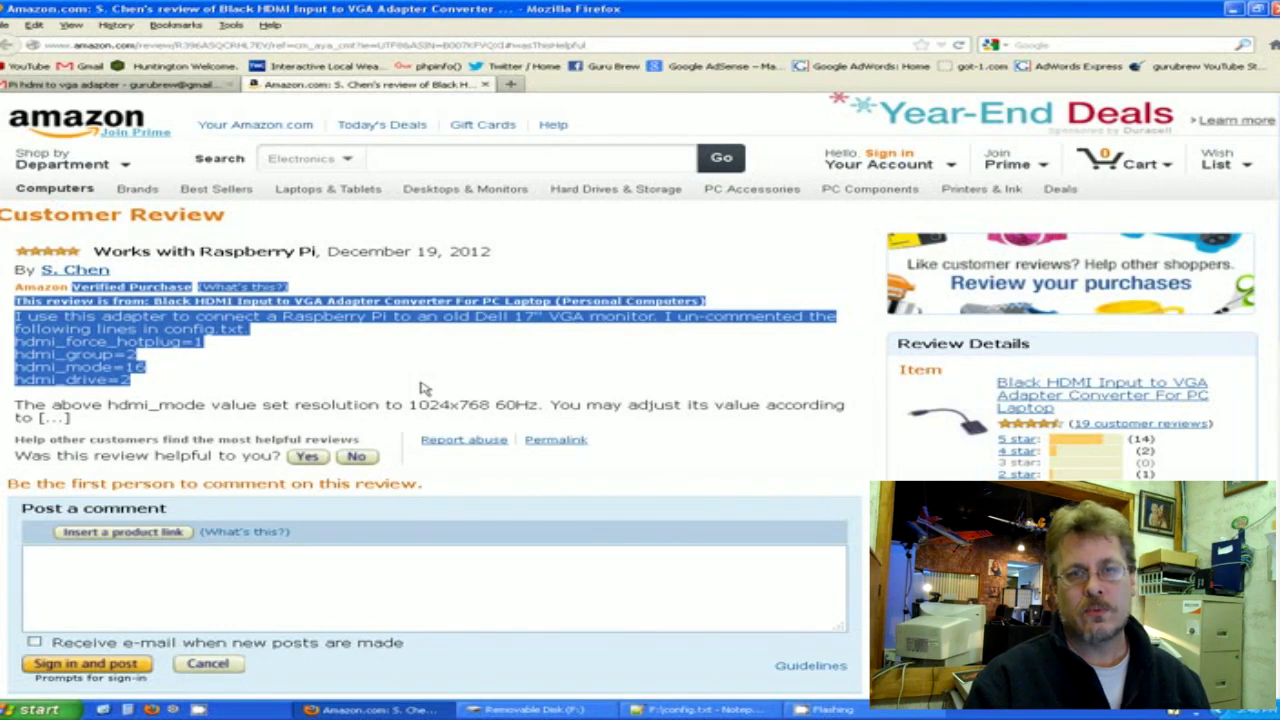
mouse_move(635, 417)
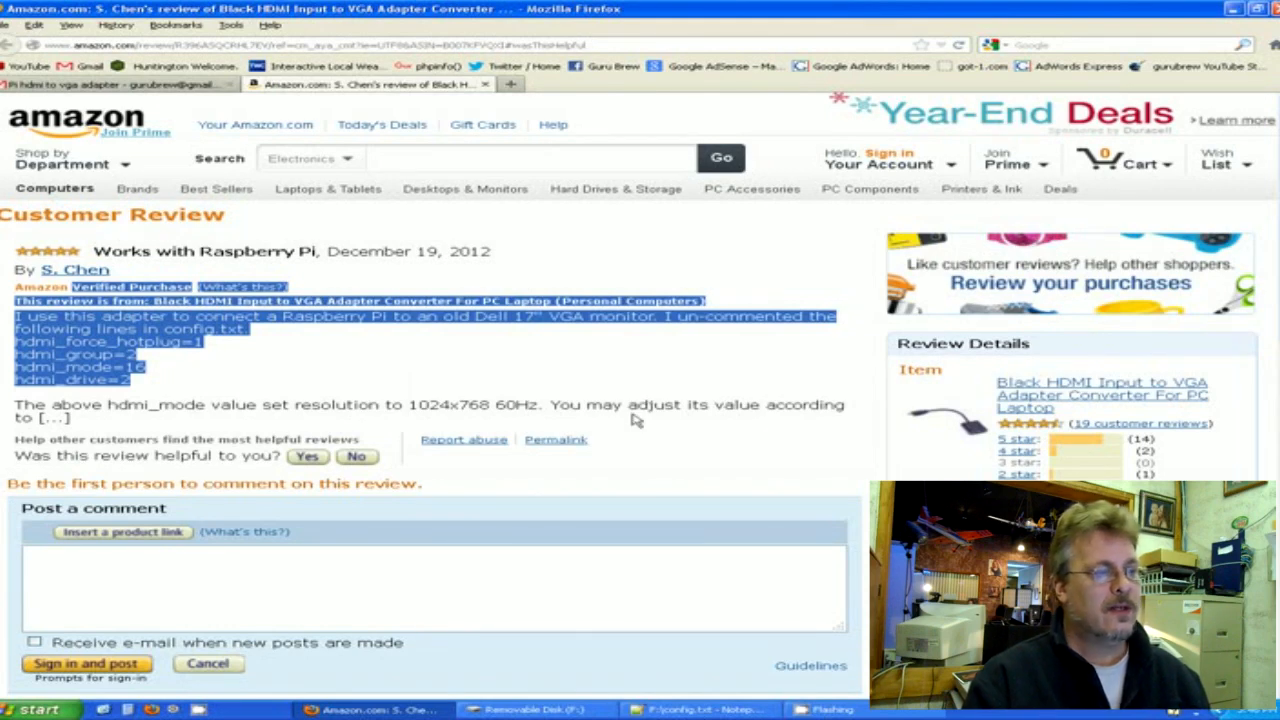
mouse_move(619, 426)
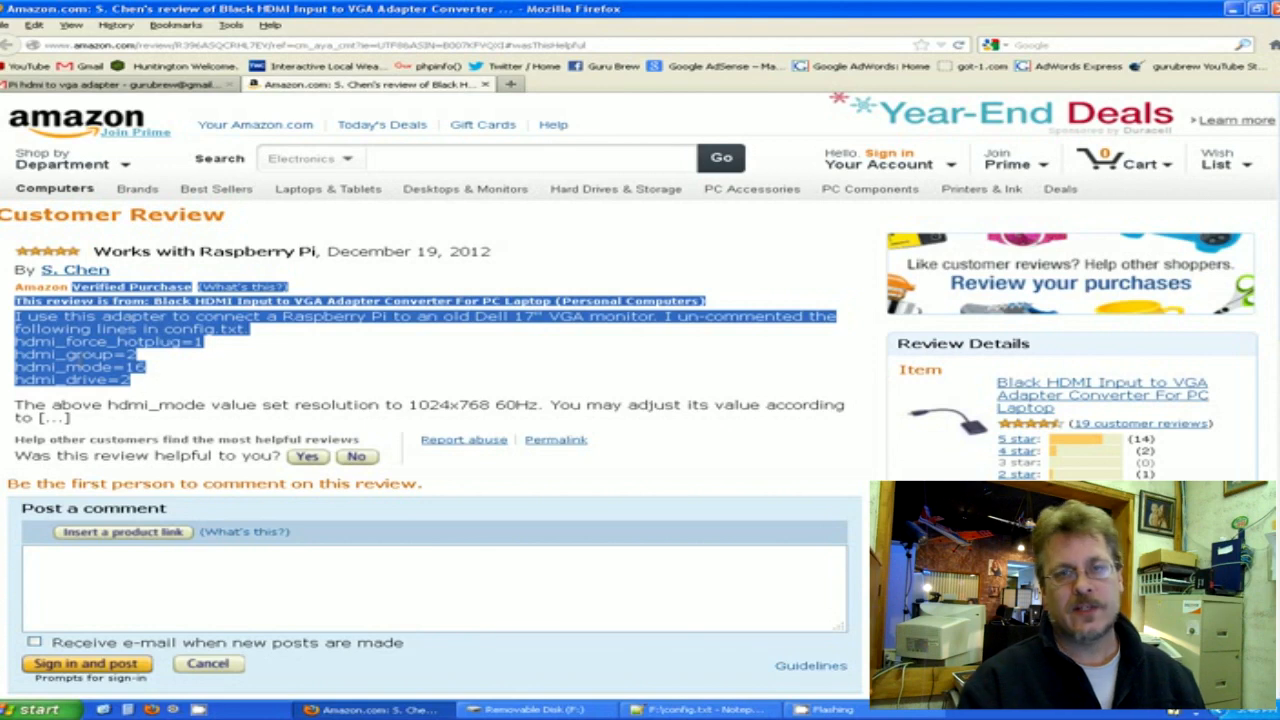
mouse_move(292, 433)
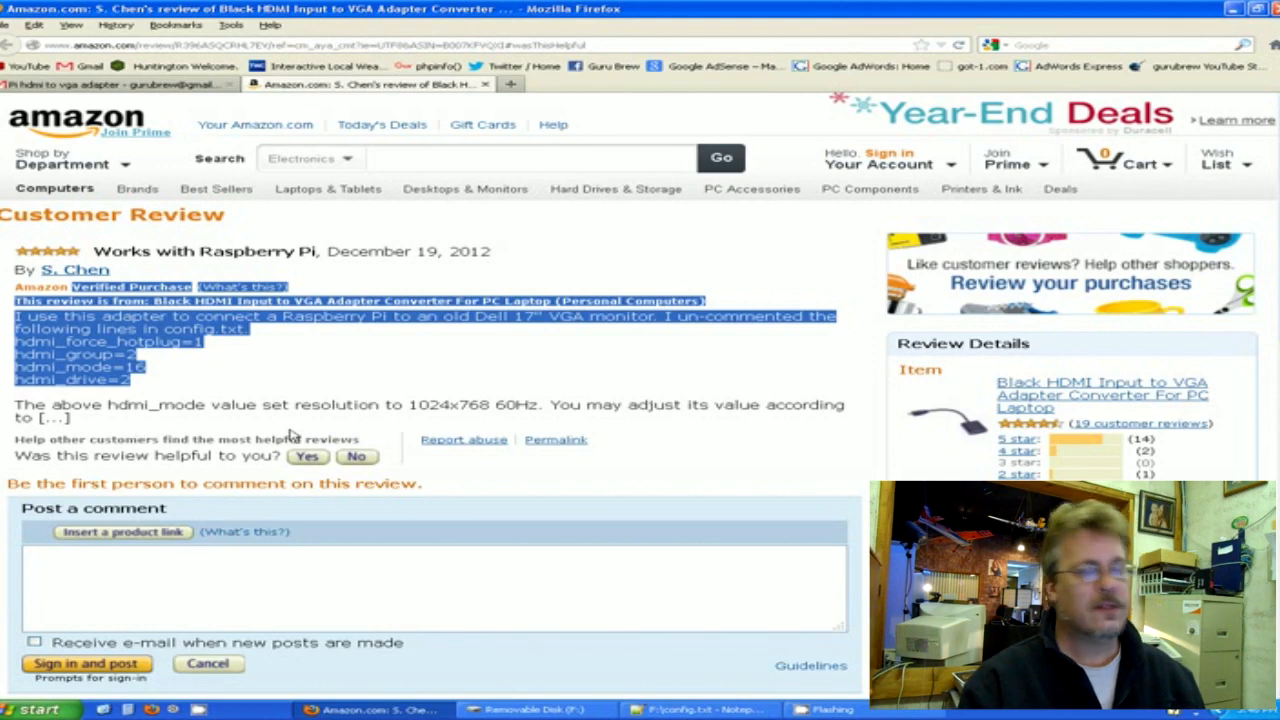
mouse_move(382, 428)
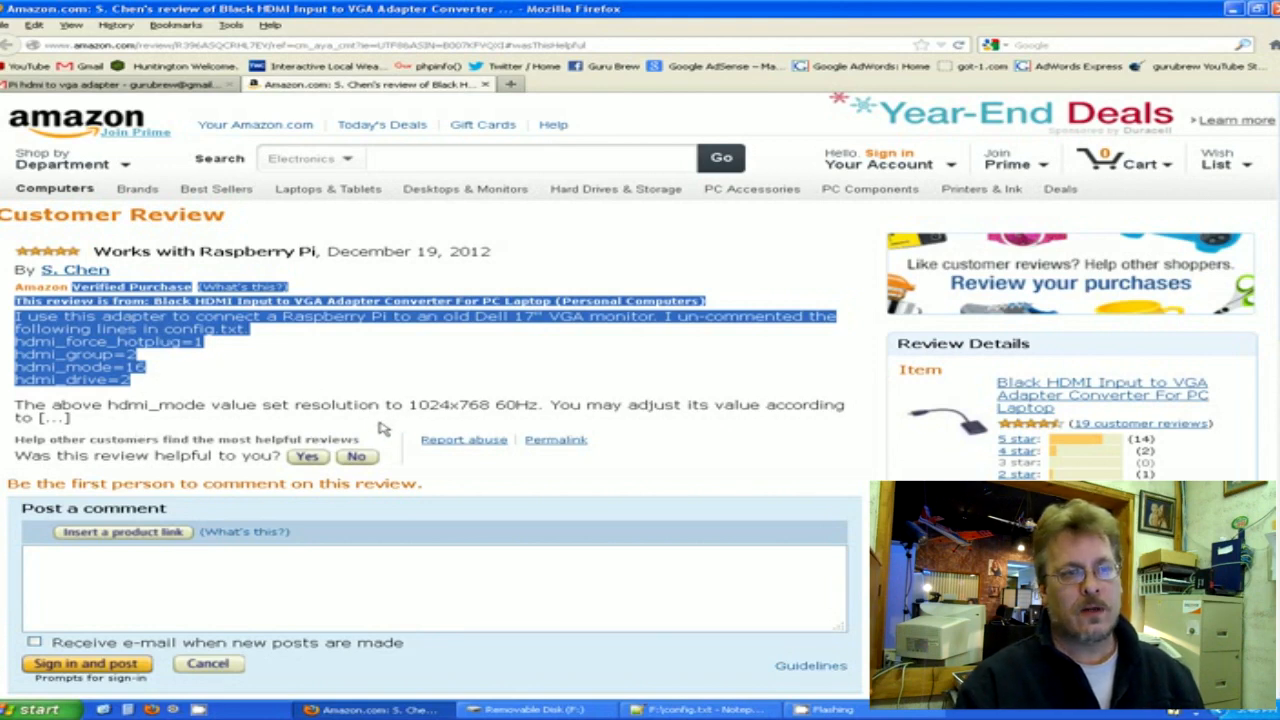
mouse_move(325, 437)
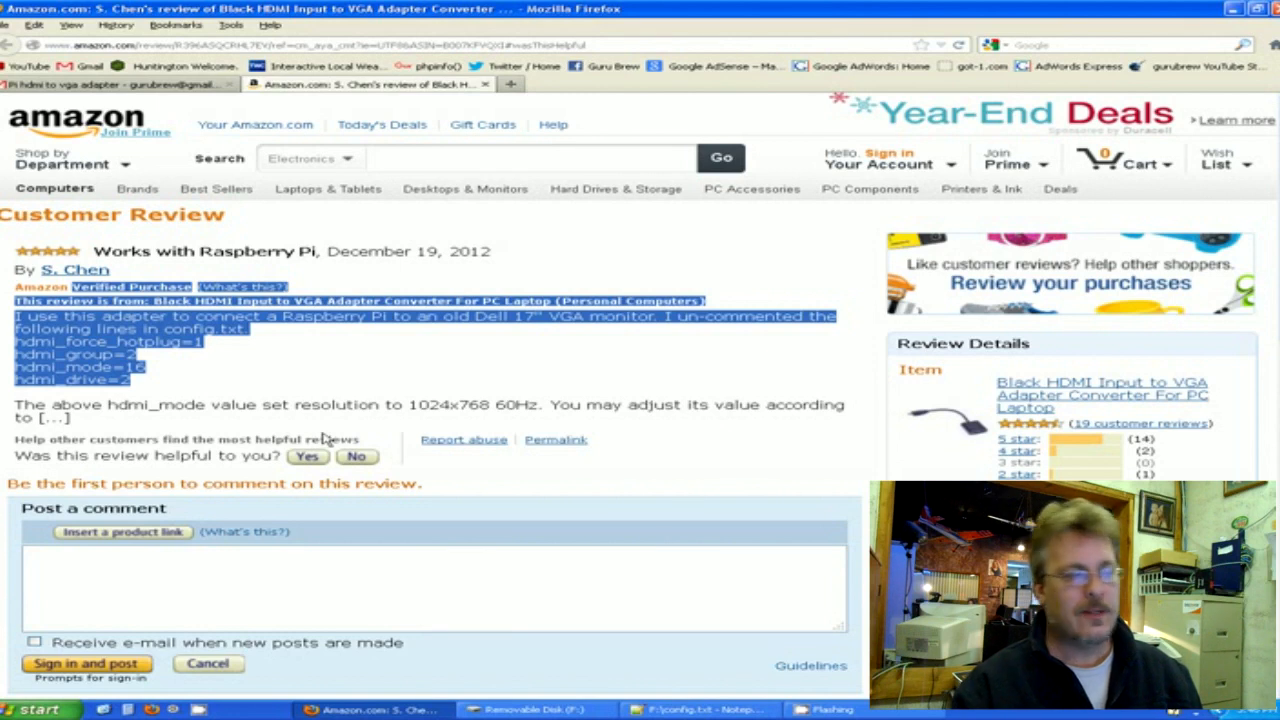
mouse_move(453, 423)
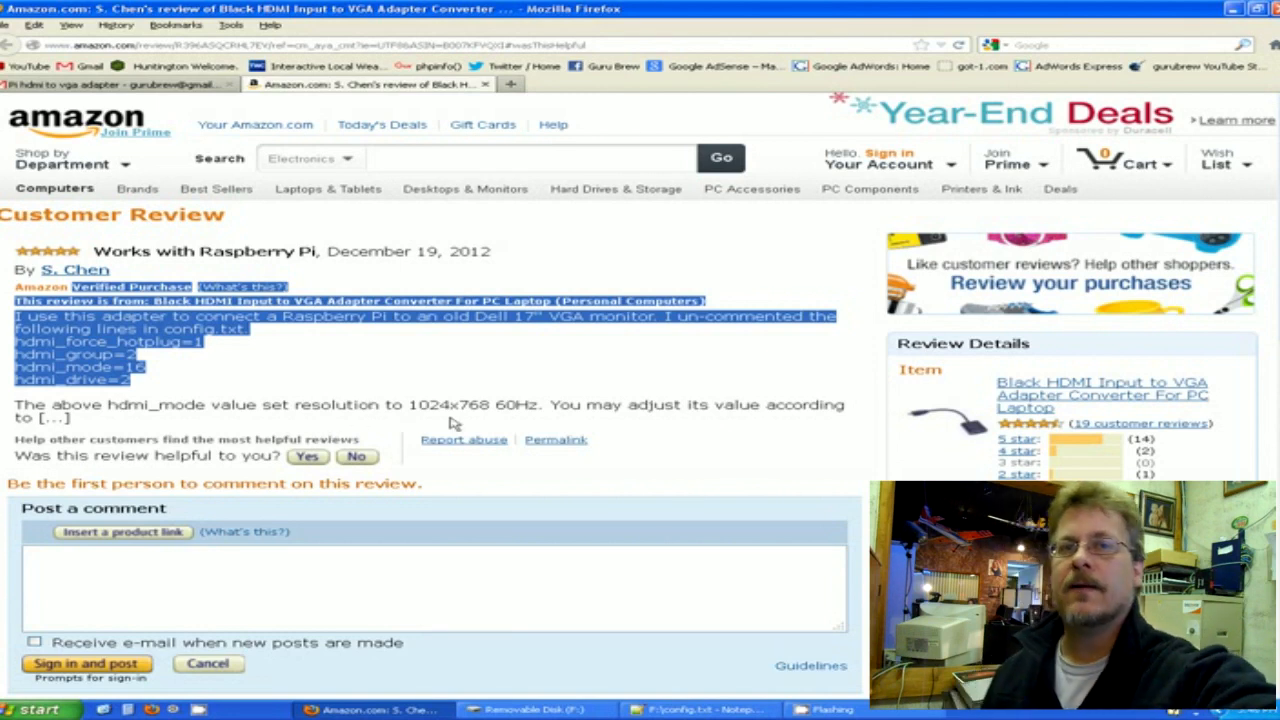